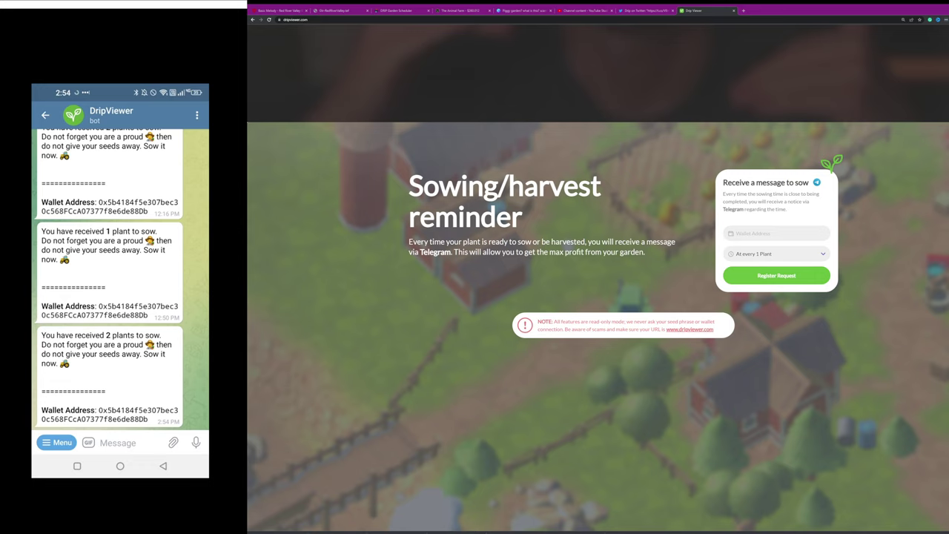
{"action": "mouse_move", "coordinate": [769, 387]}
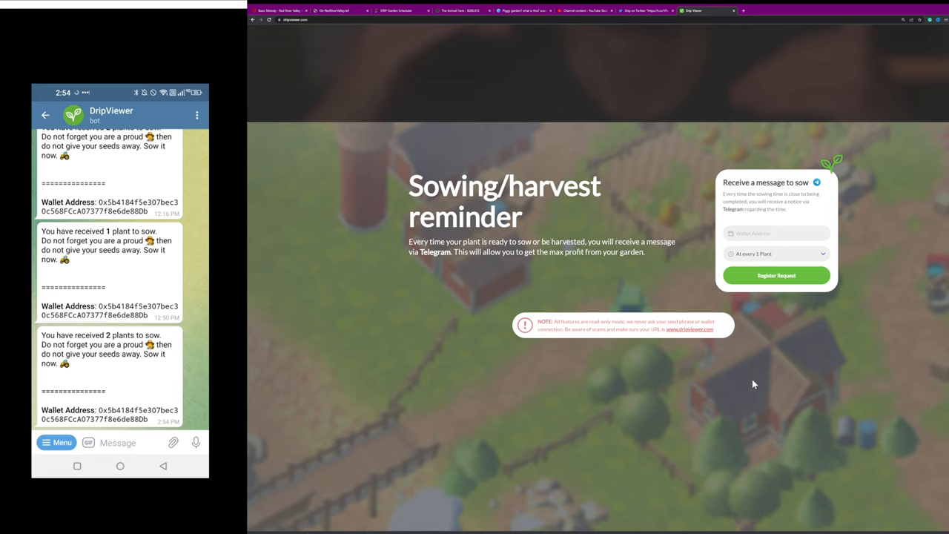
{"action": "mouse_move", "coordinate": [794, 276]}
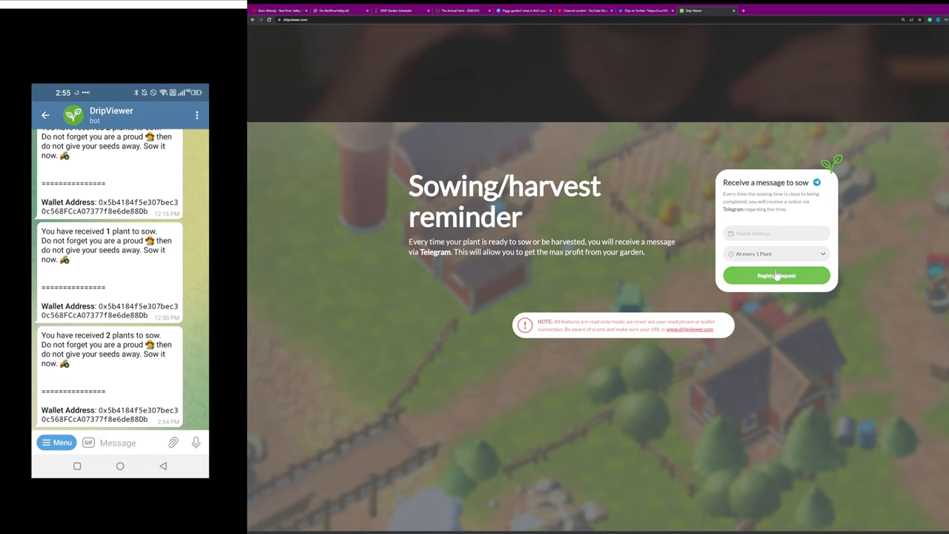
{"action": "mouse_move", "coordinate": [791, 286]}
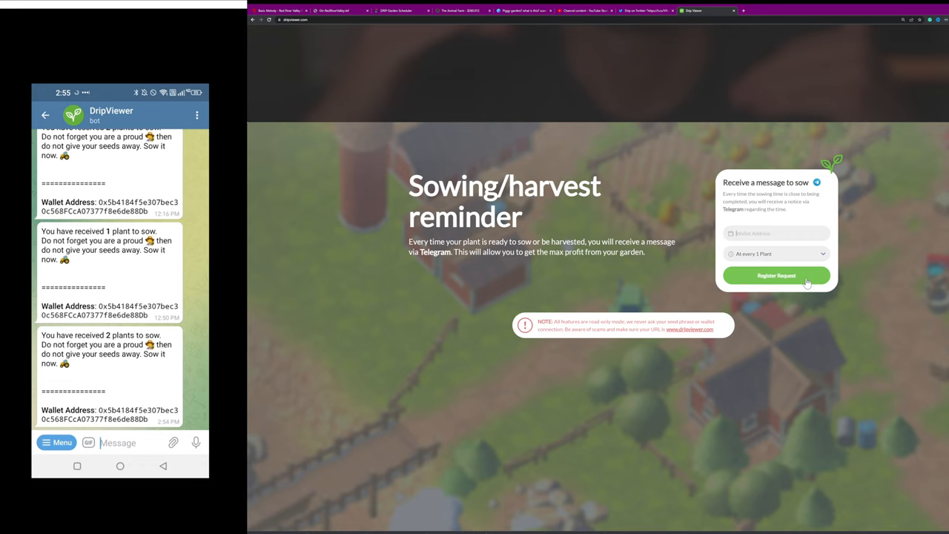
{"action": "mouse_move", "coordinate": [597, 327]}
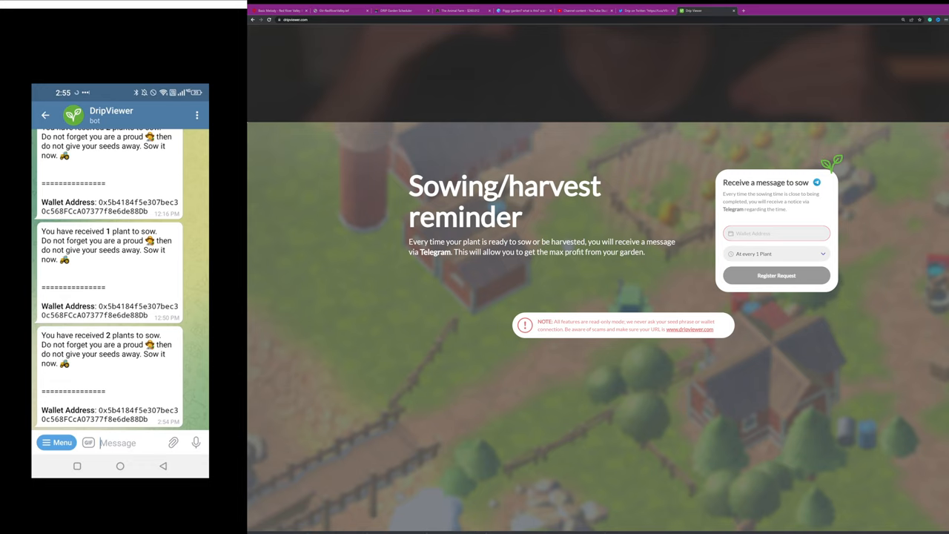
{"action": "scroll", "scroll_direction": "down", "scroll_amount": 3}
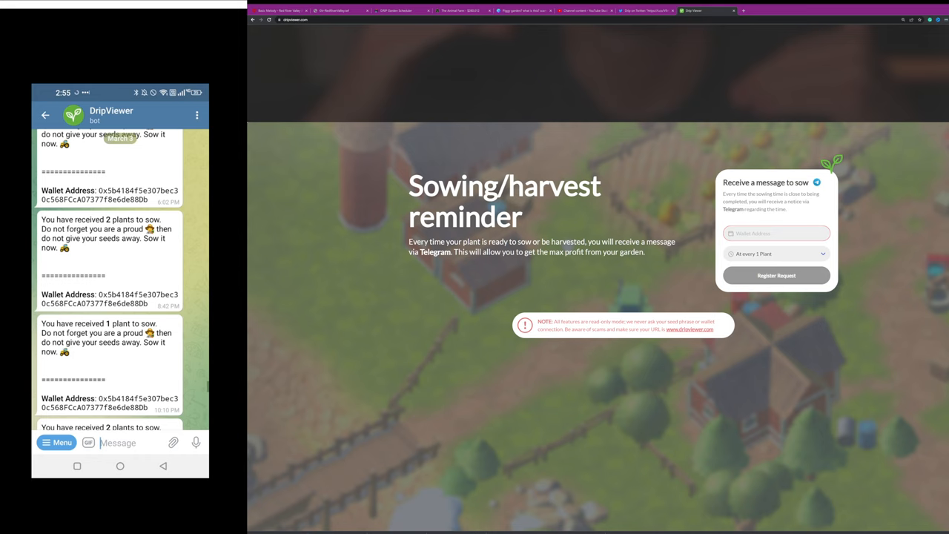
{"action": "scroll", "scroll_direction": "down", "scroll_amount": 3}
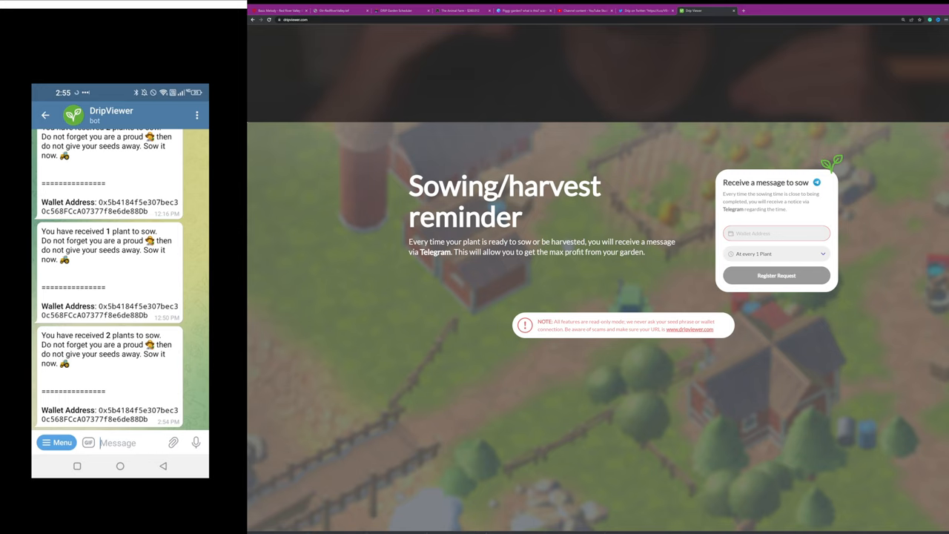
Run /frequency from the bot menu and choose 'At every 1 plant'.
{"action": "left_click", "coordinate": [56, 443]}
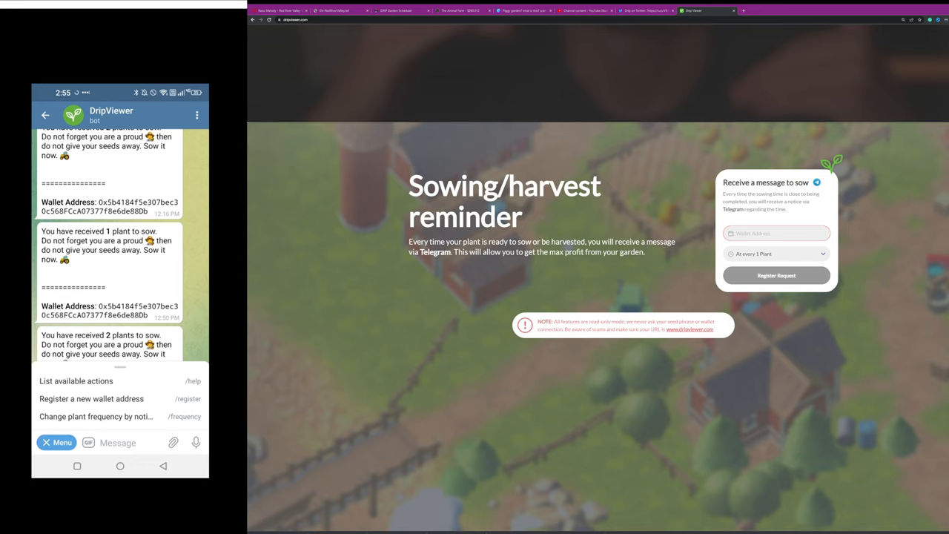
{"action": "left_click", "coordinate": [96, 417]}
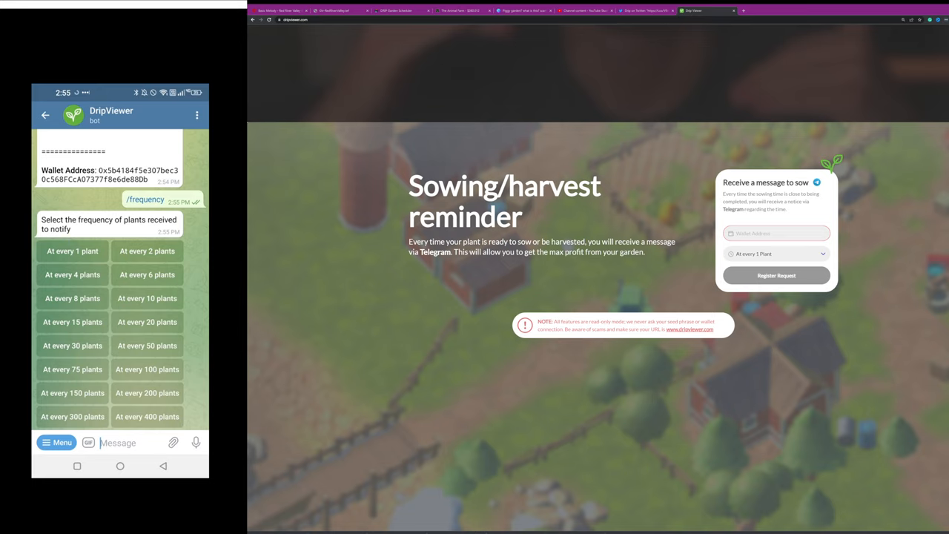
{"action": "left_click", "coordinate": [72, 251]}
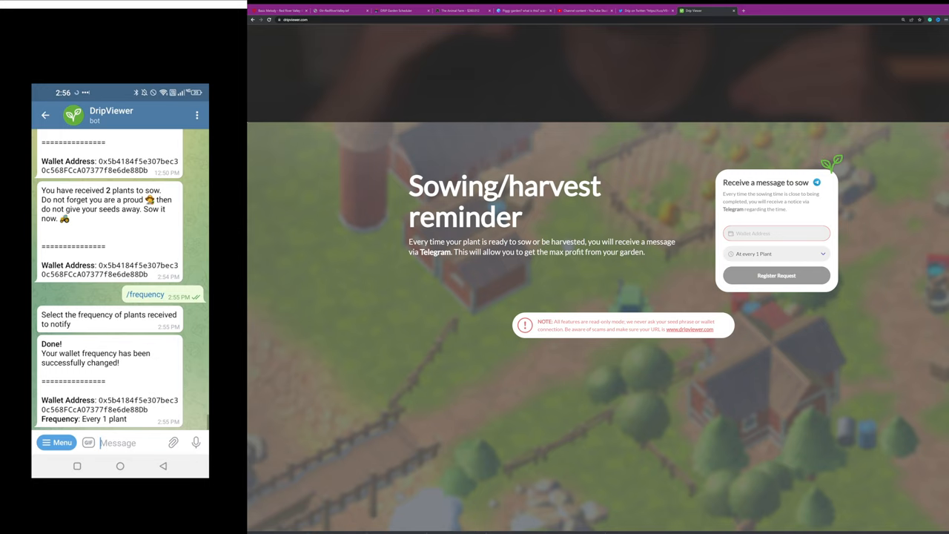